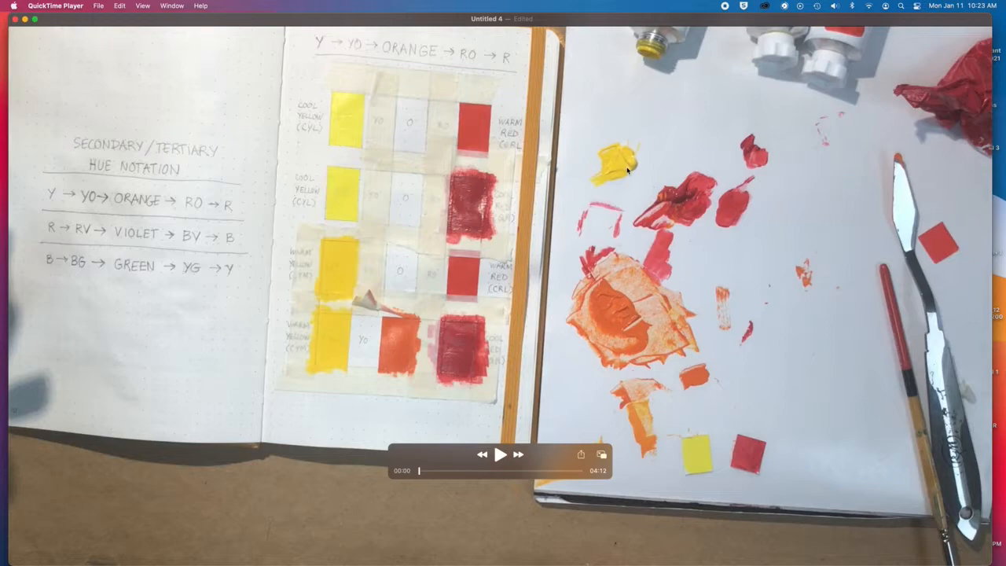
mouse_move(562, 293)
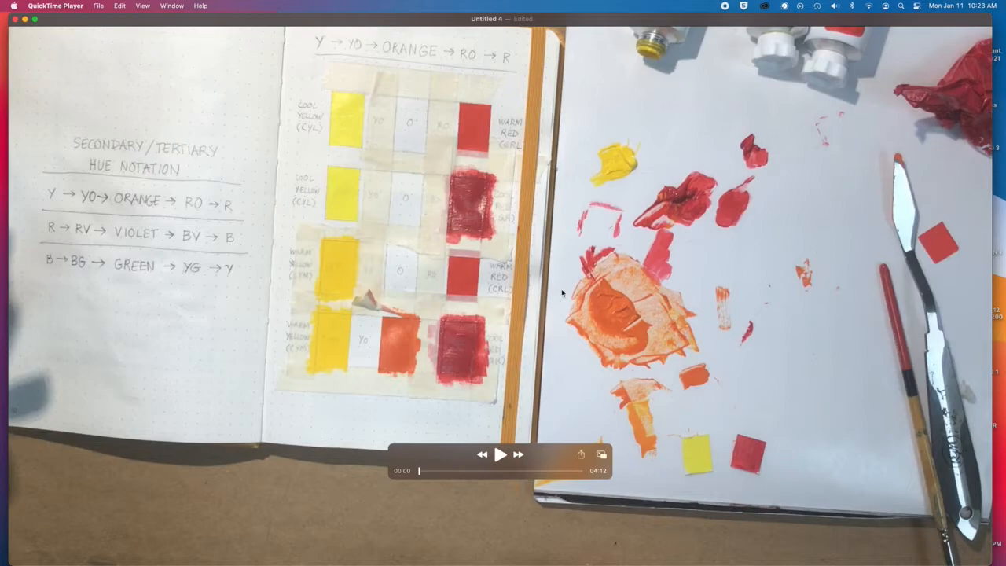
mouse_move(362, 324)
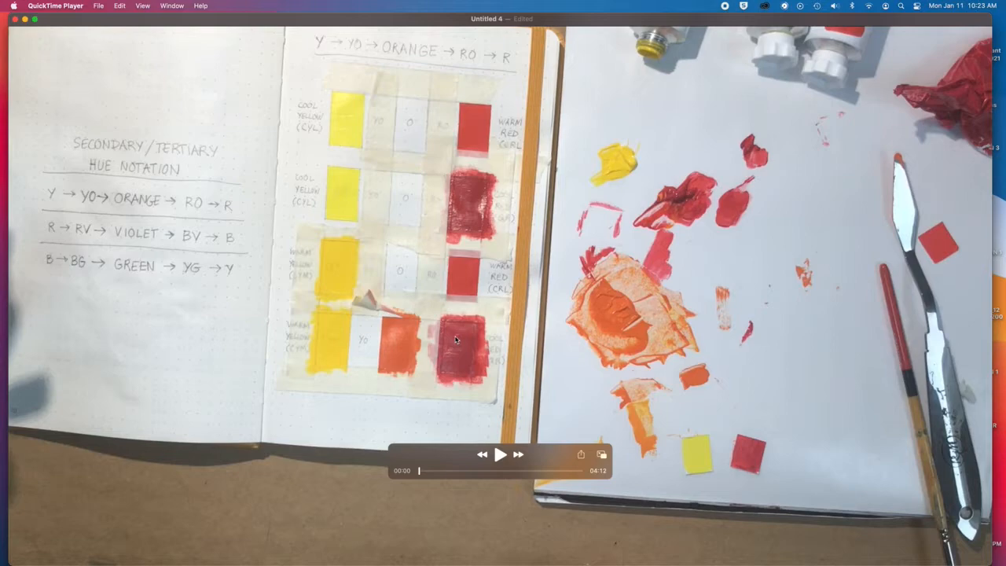
mouse_move(334, 342)
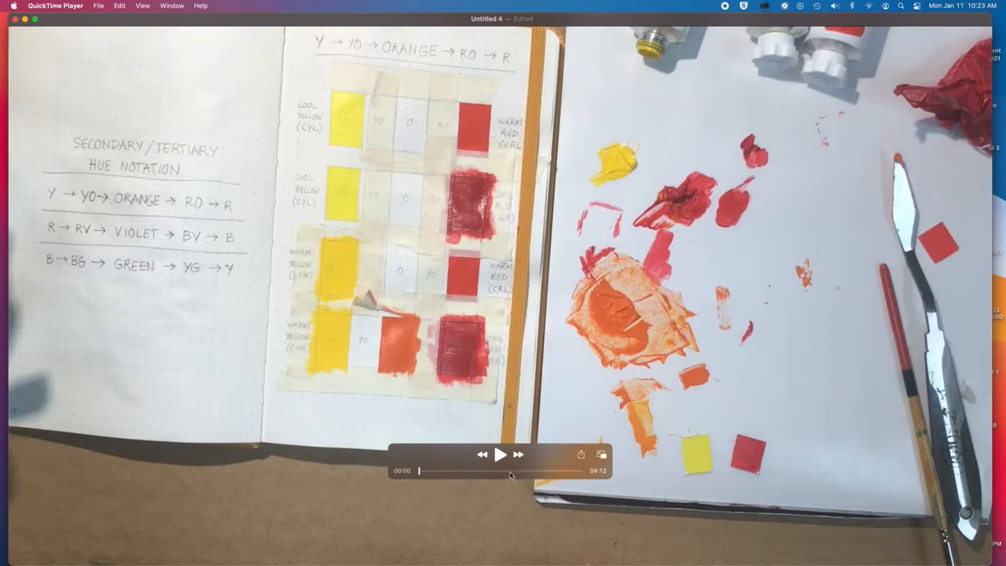
Play the tutorial until about 03:23, where the yellow-orange swatch is painted.
left_click(501, 454)
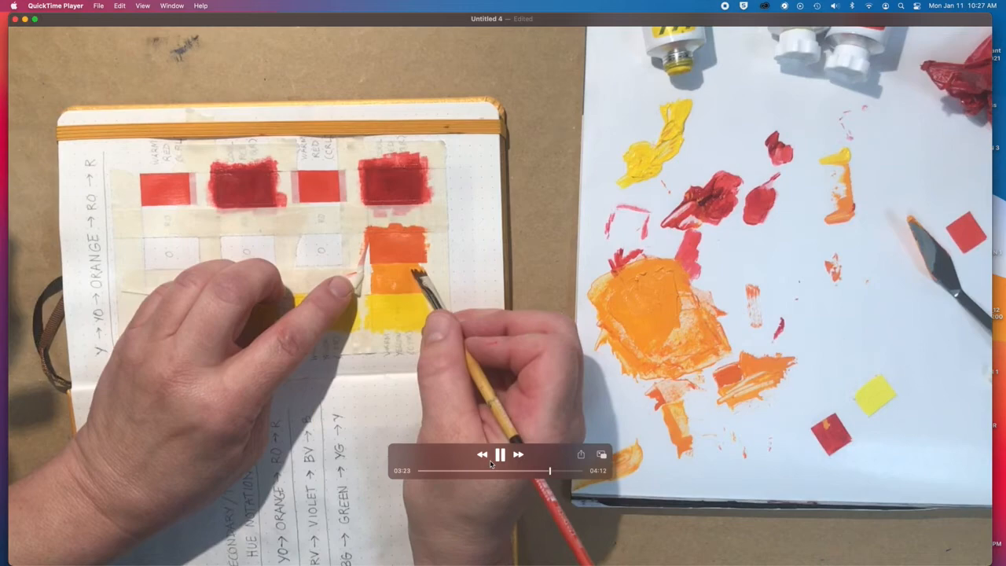
Continue playback to 04:12, stopping on the finished orange-to-yellow chart column.
left_click(499, 455)
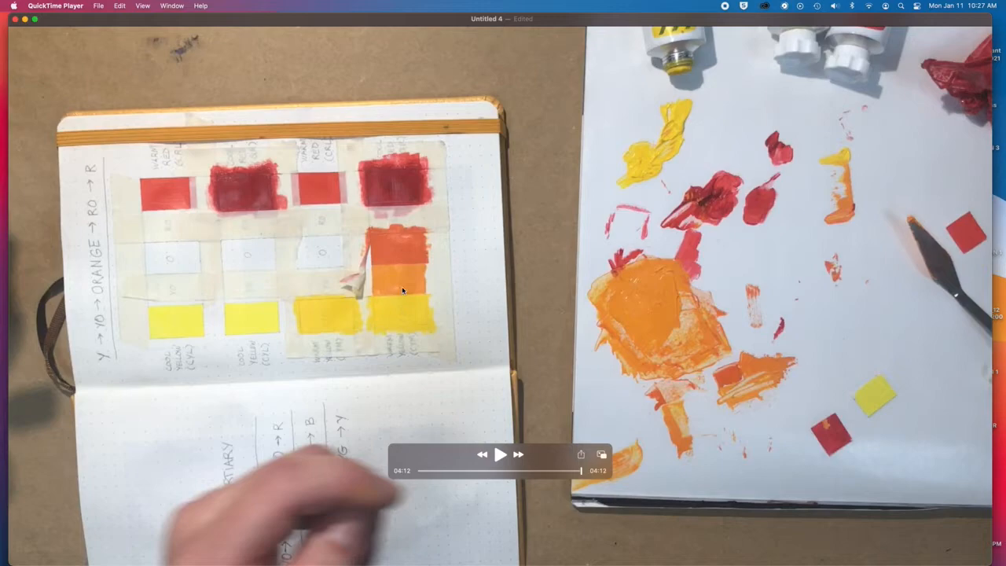
mouse_move(402, 318)
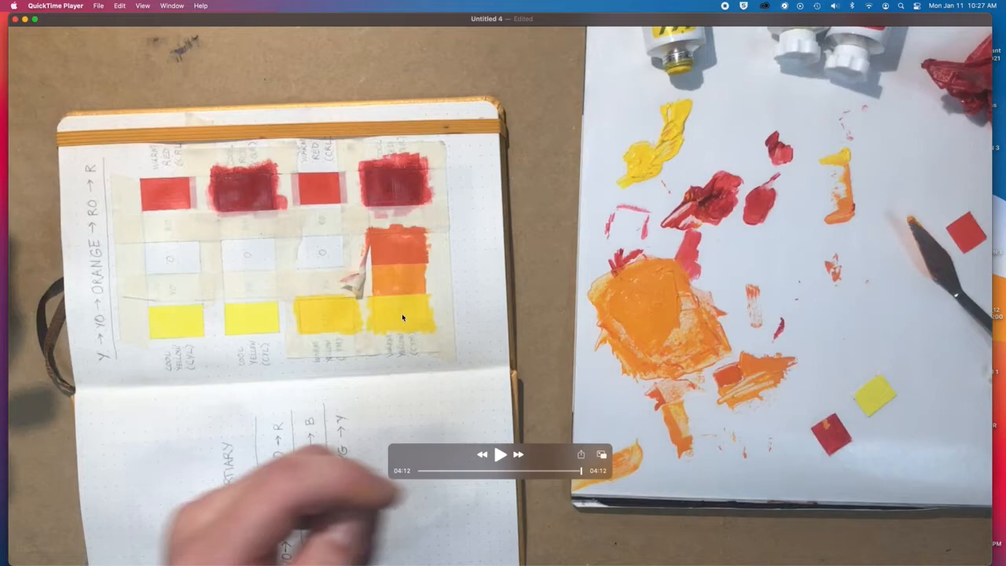
mouse_move(395, 283)
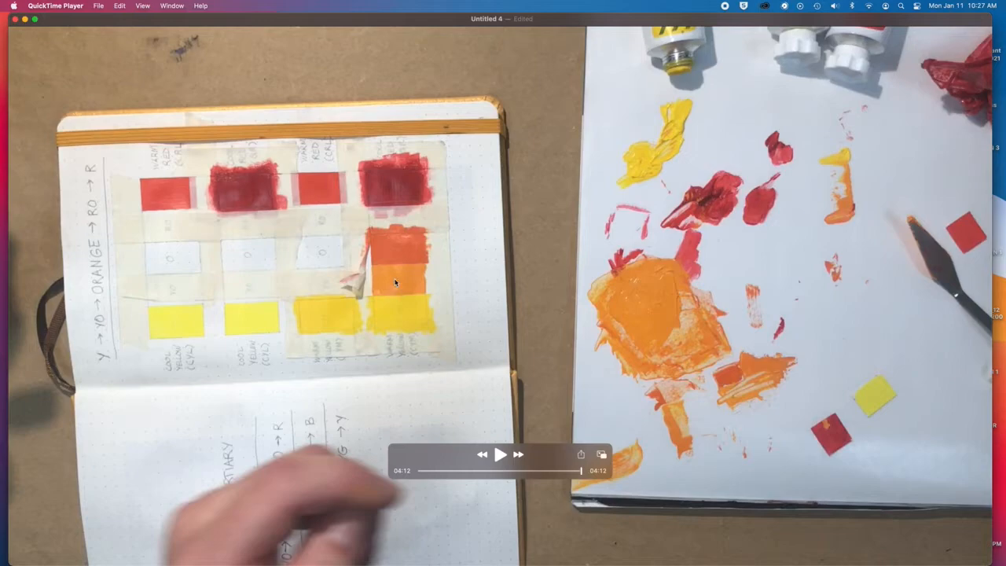
mouse_move(407, 307)
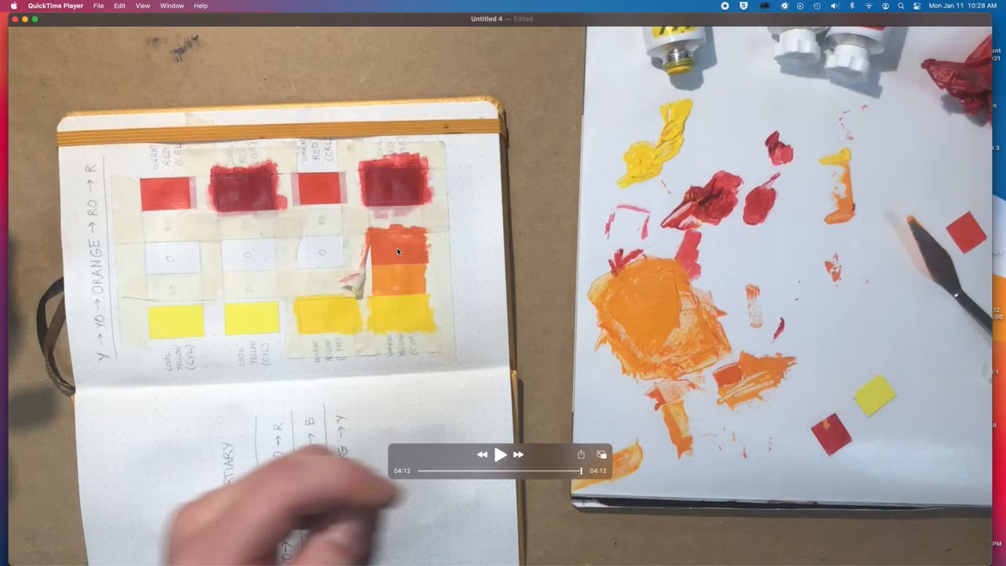
mouse_move(444, 288)
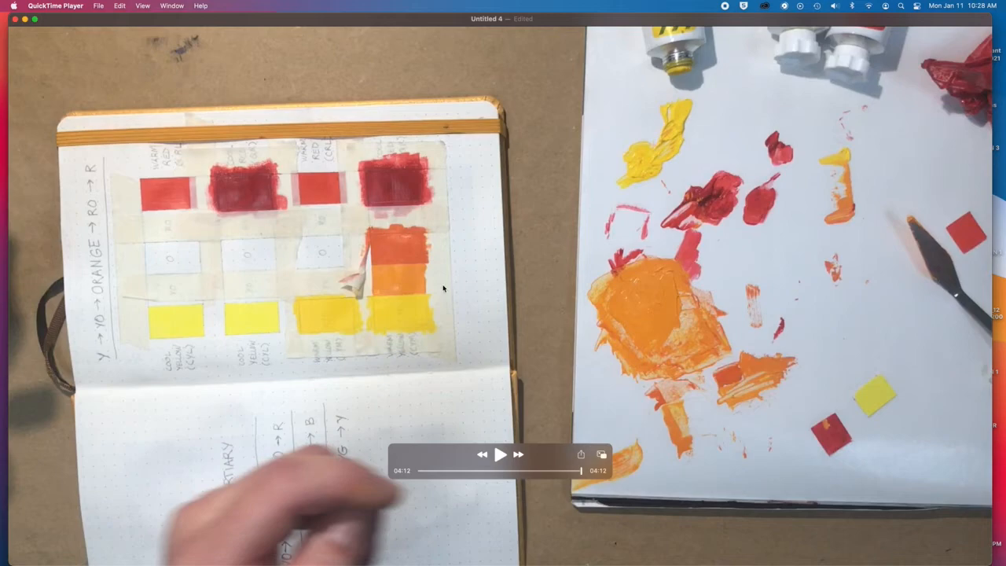
mouse_move(394, 284)
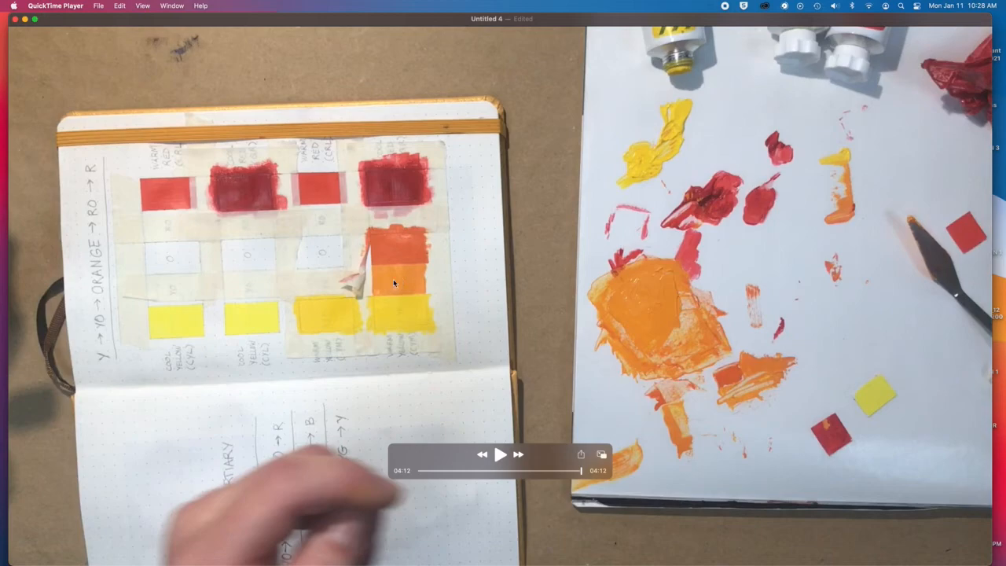